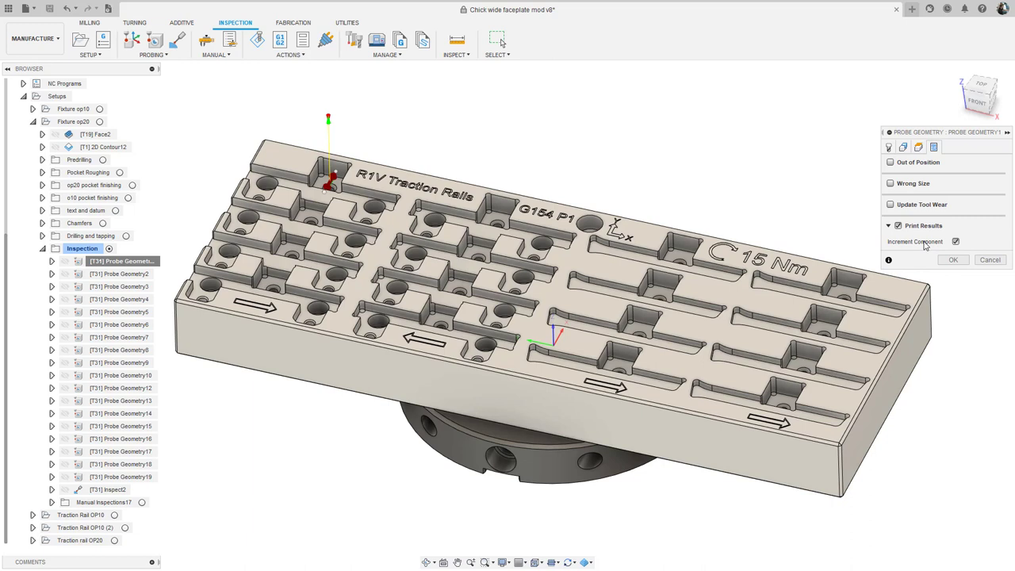
Confirm the probe geometry settings for the op20 fixture setup.
click(953, 259)
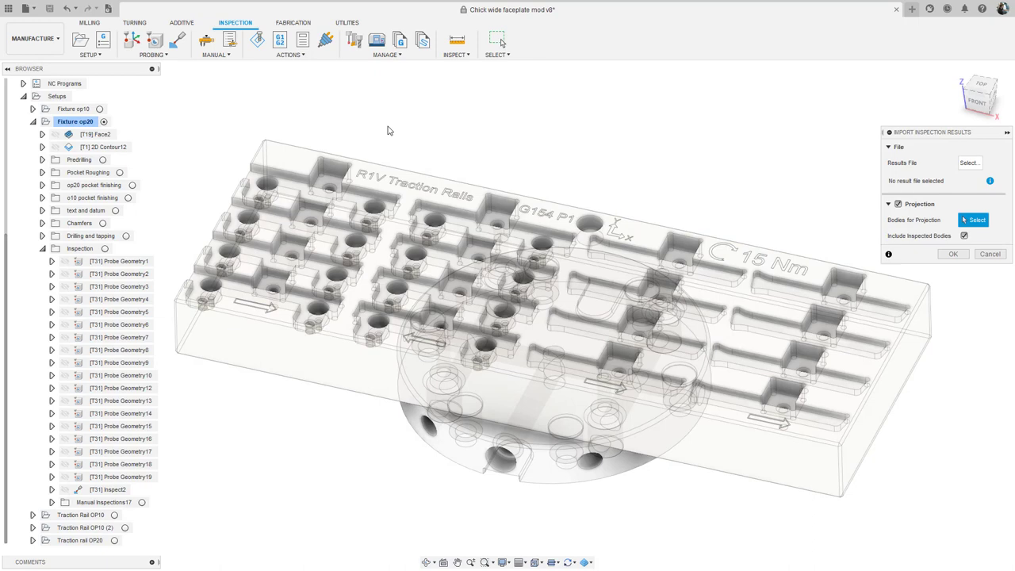
Import the results file, checking per-feature details, adding Component 79 with 22 features.
click(969, 163)
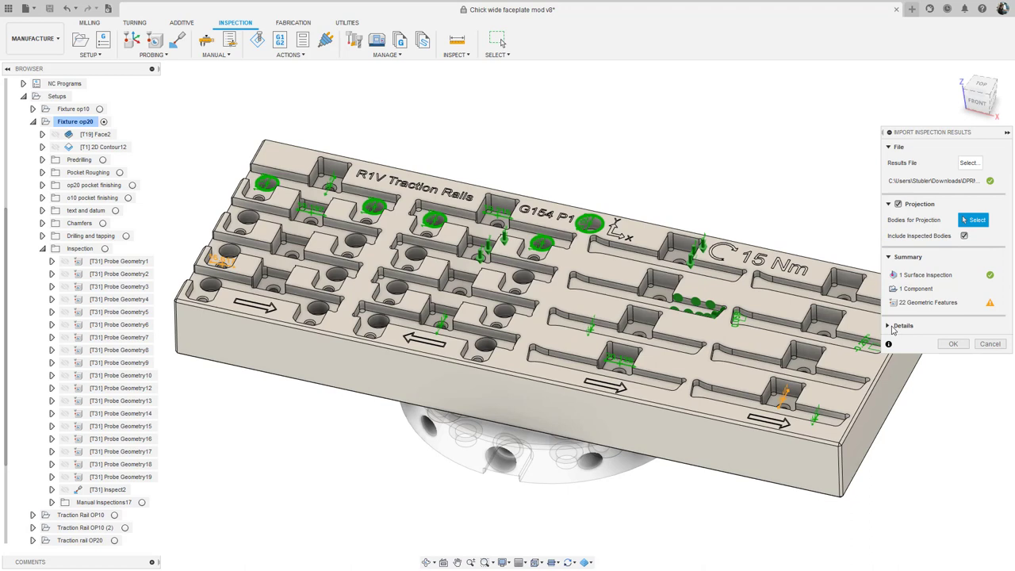
click(894, 325)
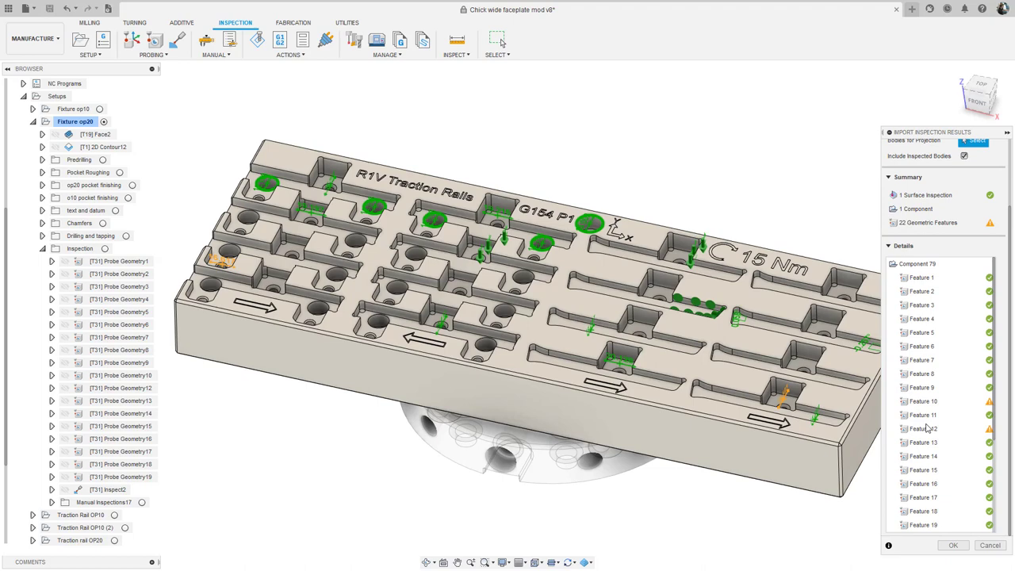
click(954, 548)
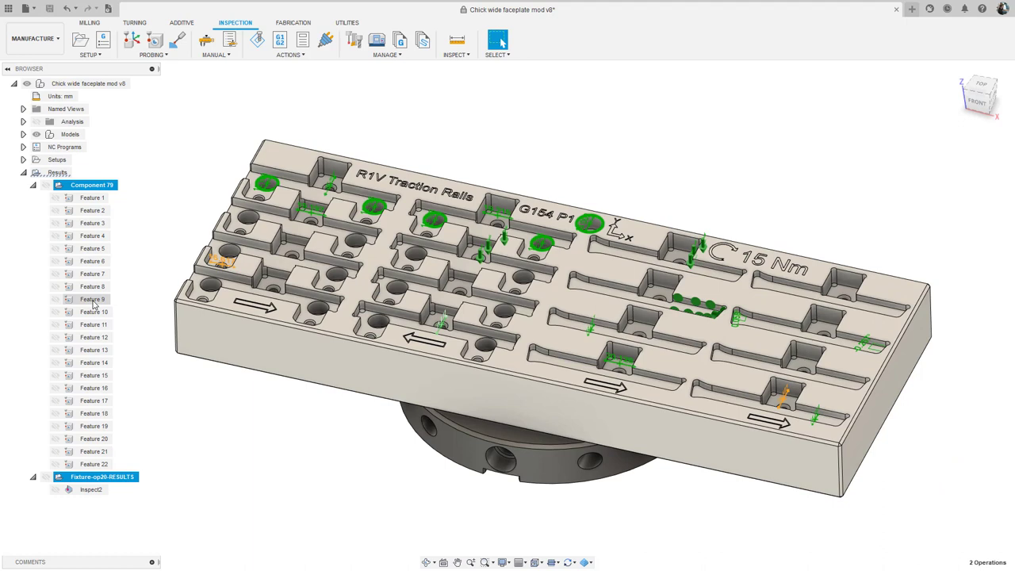
Review Feature 10's measured results, then save Component 79's inspection report as PDF.
double_click(92, 311)
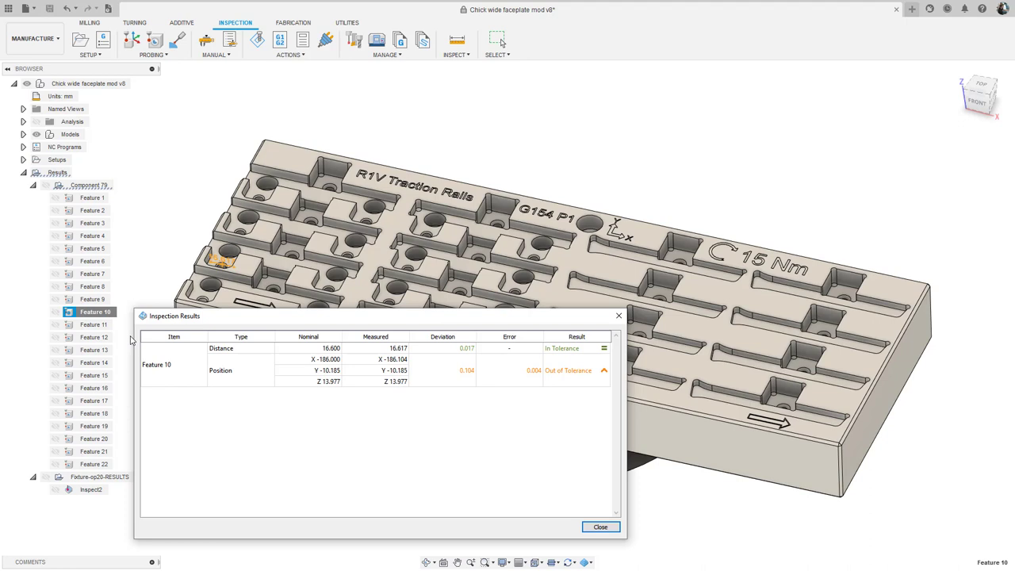
mouse_move(617, 316)
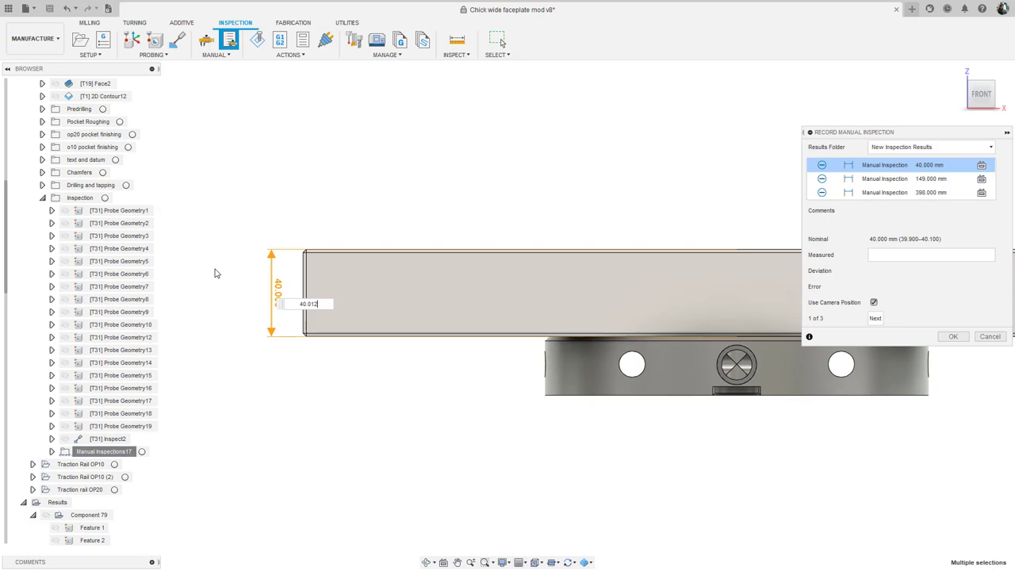
right_click(57, 197)
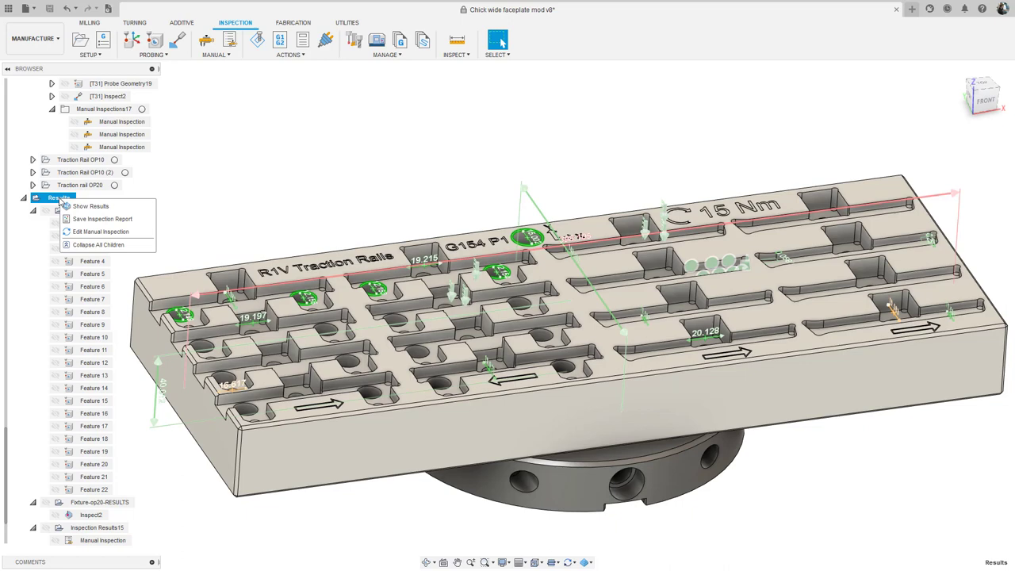
click(102, 219)
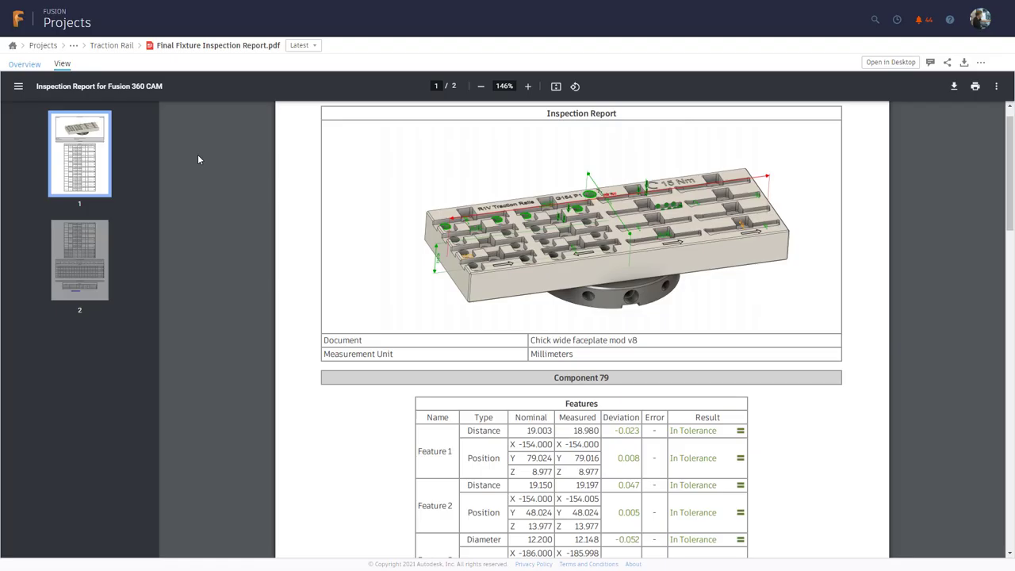